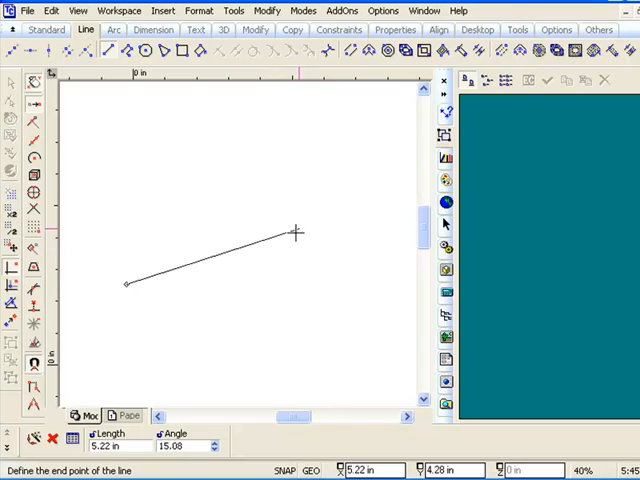
- Finish the sloped line's end point and draw a 5-inch horizontal line at angle 0 below it
left_click(296, 232)
type("5")
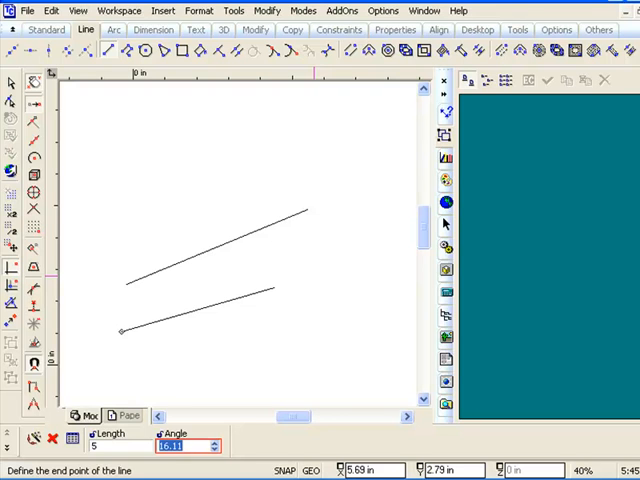
type("0")
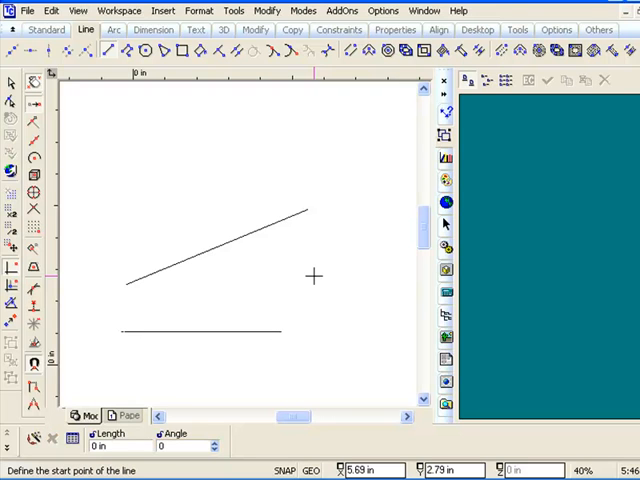
mouse_move(296, 292)
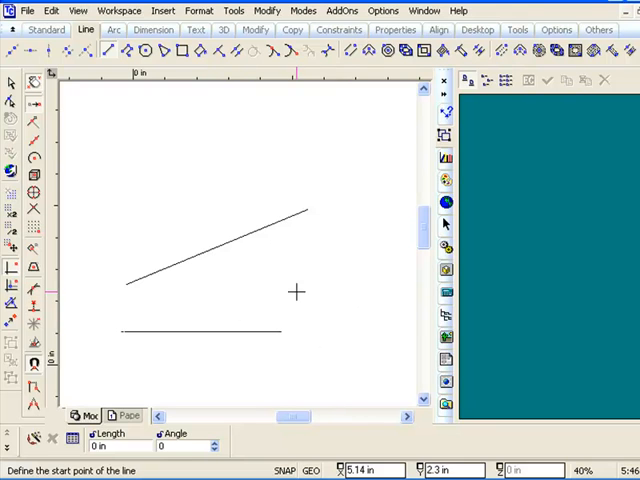
mouse_move(340, 248)
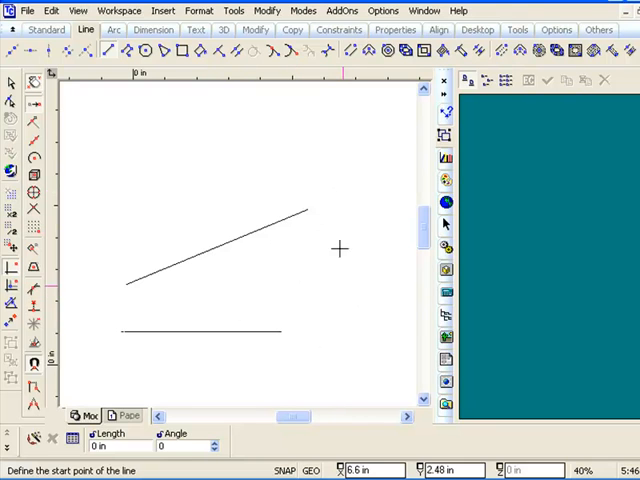
mouse_move(280, 330)
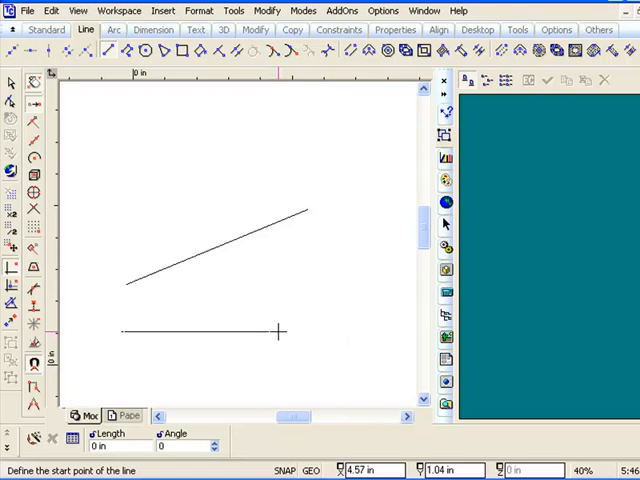
mouse_move(354, 230)
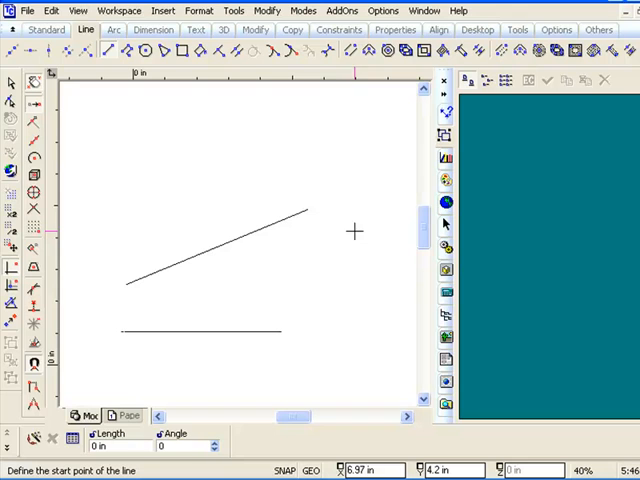
mouse_move(344, 226)
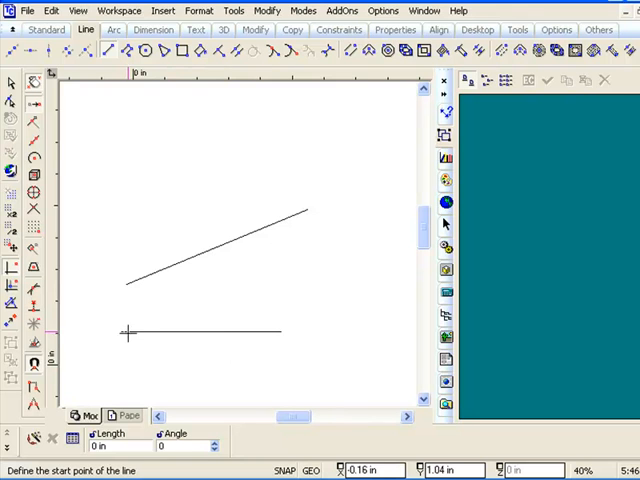
mouse_move(302, 350)
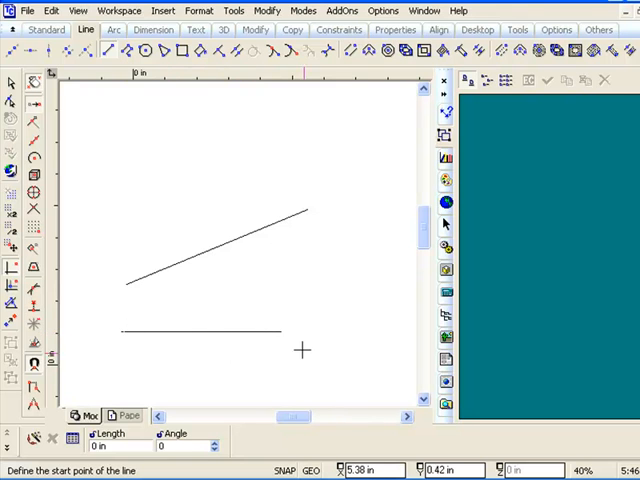
mouse_move(288, 344)
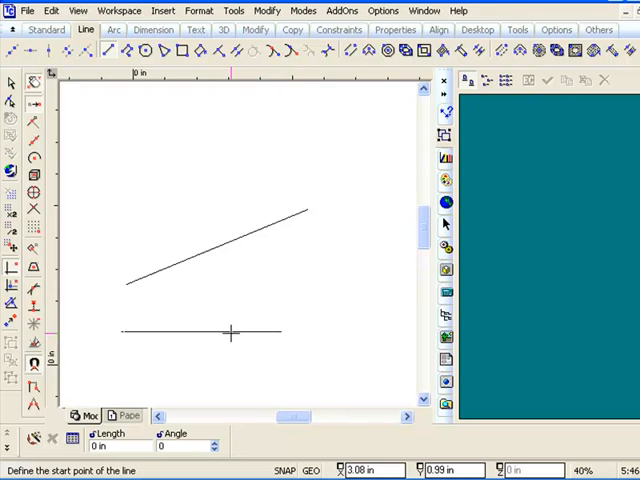
mouse_move(196, 334)
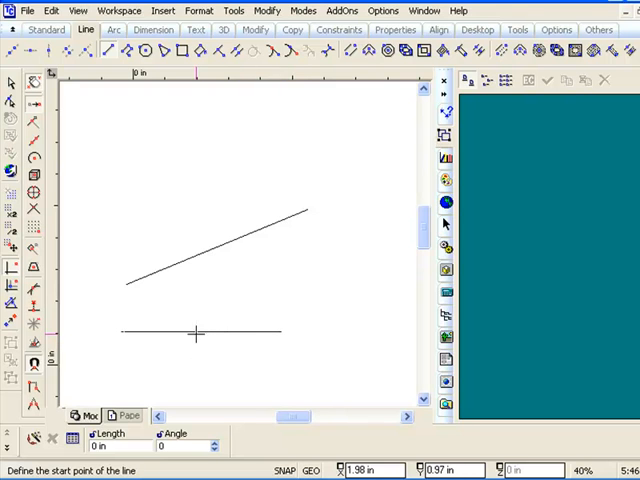
mouse_move(272, 328)
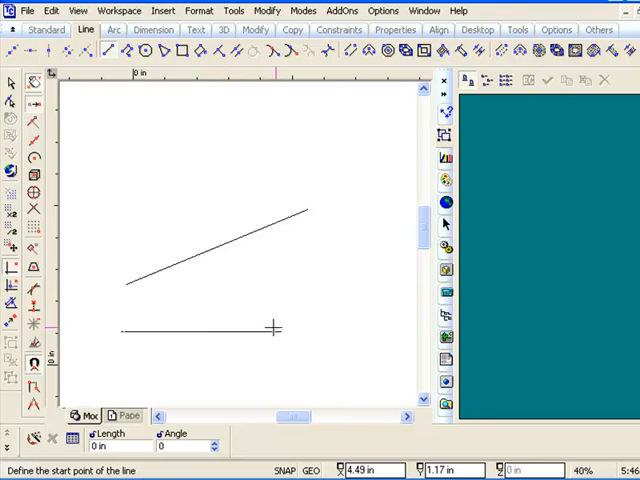
mouse_move(284, 334)
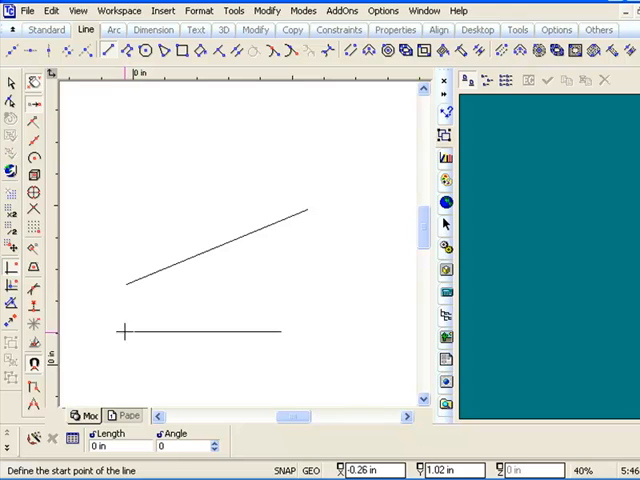
mouse_move(340, 356)
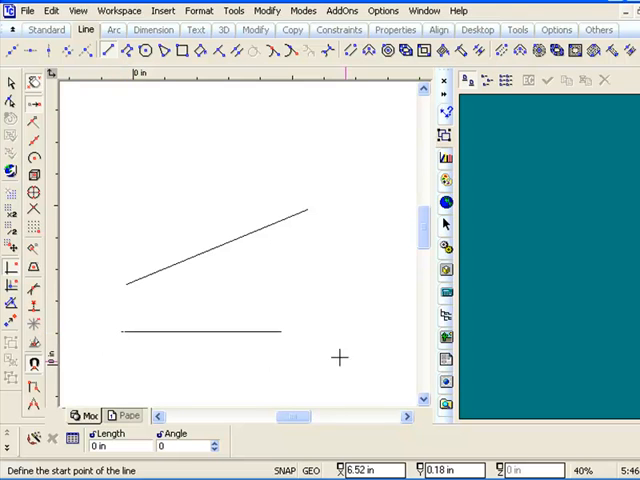
mouse_move(238, 332)
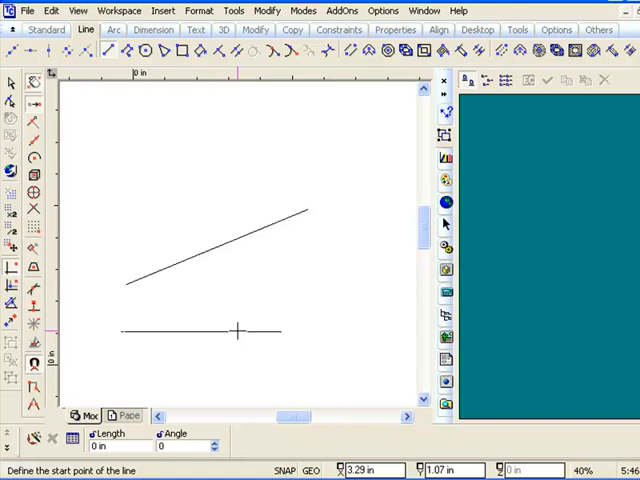
- Vertex-snap a new line's start to the horizontal line's right end
left_click(280, 332)
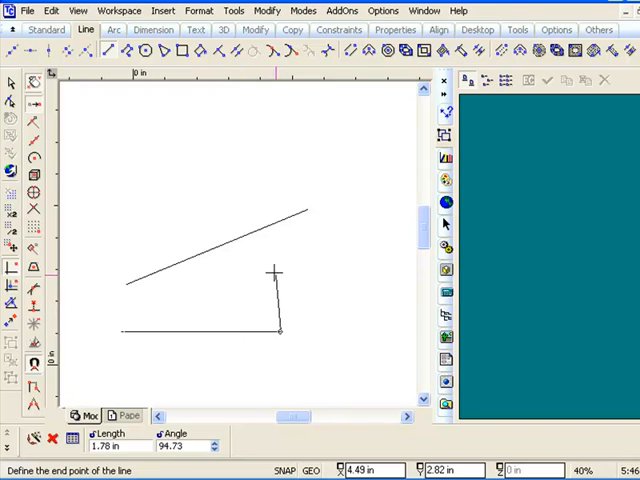
mouse_move(224, 240)
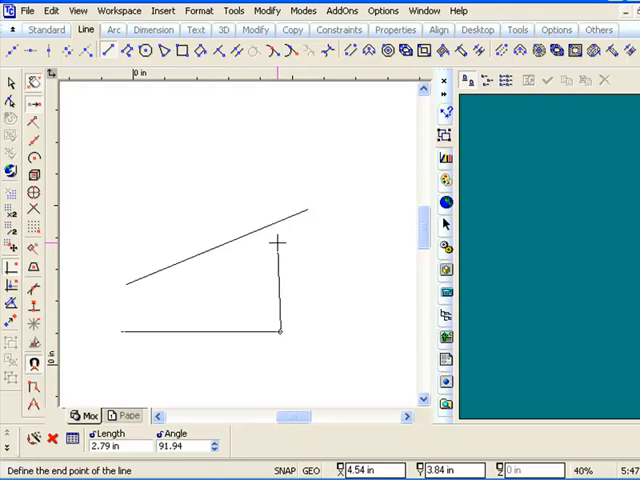
mouse_move(268, 264)
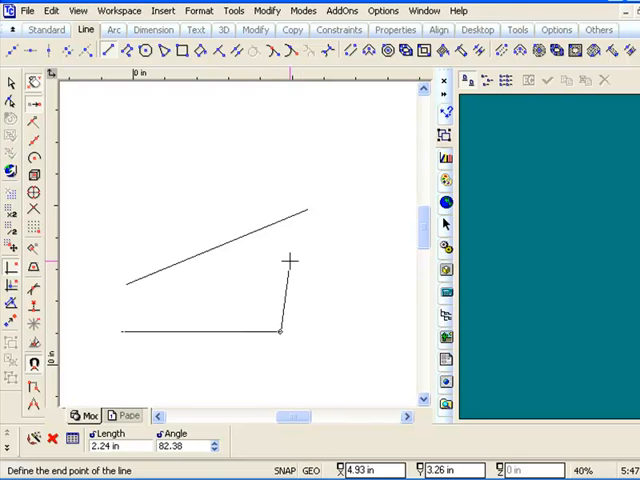
mouse_move(300, 248)
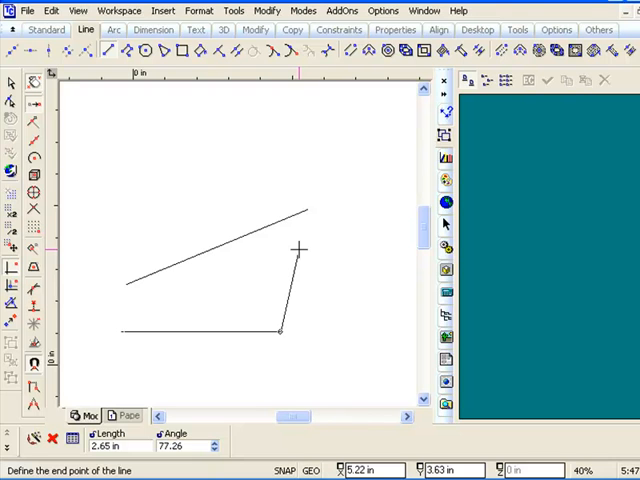